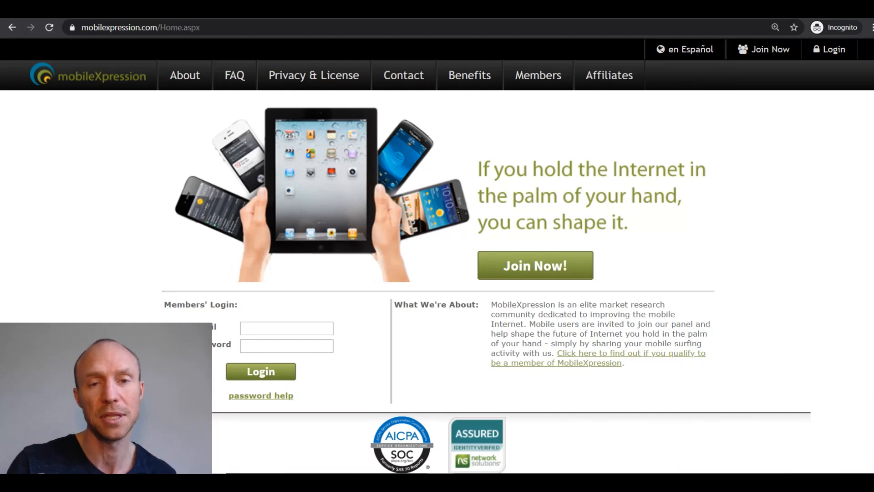
# Step: Visit the members' area, then start a join attempt that lands on the Disqualified eligibility notice
pyautogui.click(260, 371)
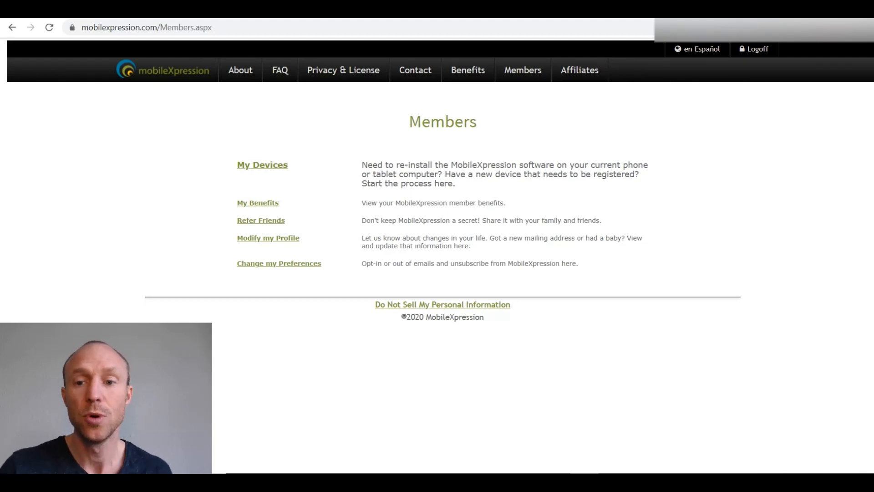
pyautogui.moveTo(332, 199)
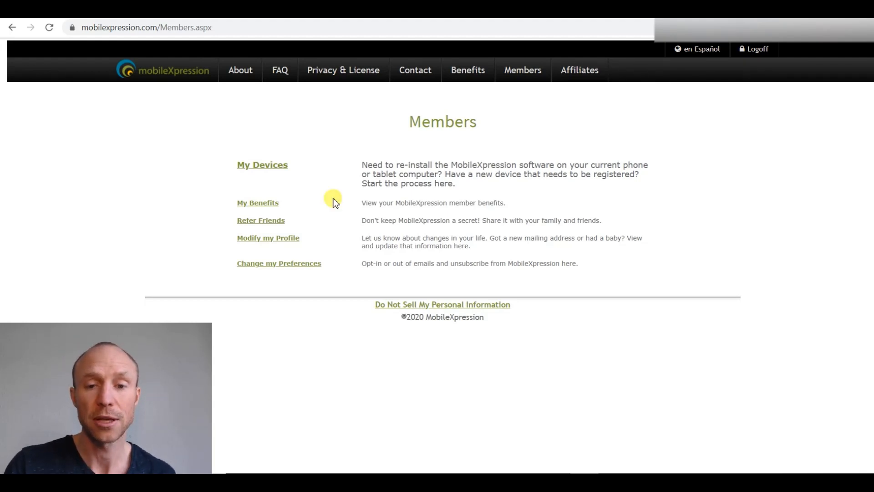
pyautogui.moveTo(333, 199)
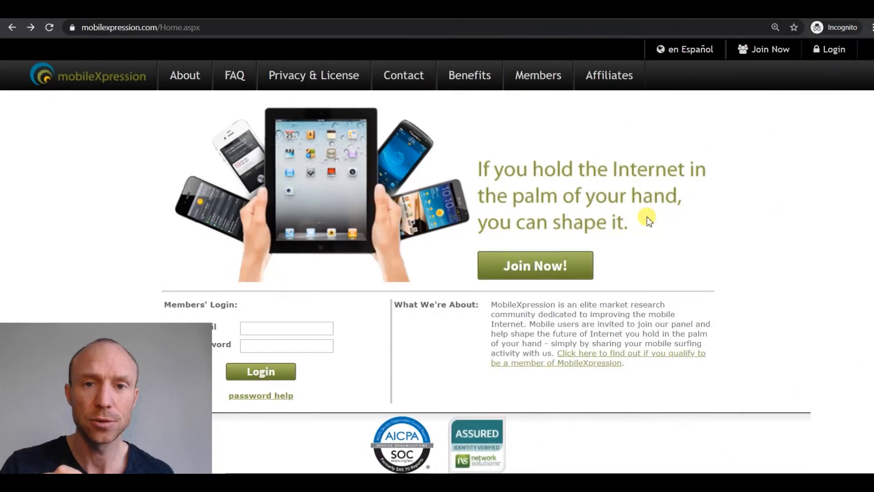
pyautogui.moveTo(544, 270)
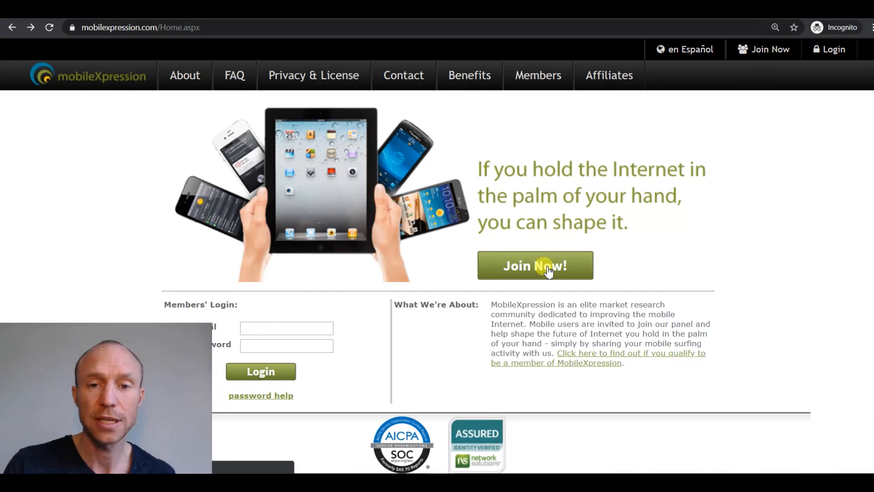
pyautogui.click(534, 265)
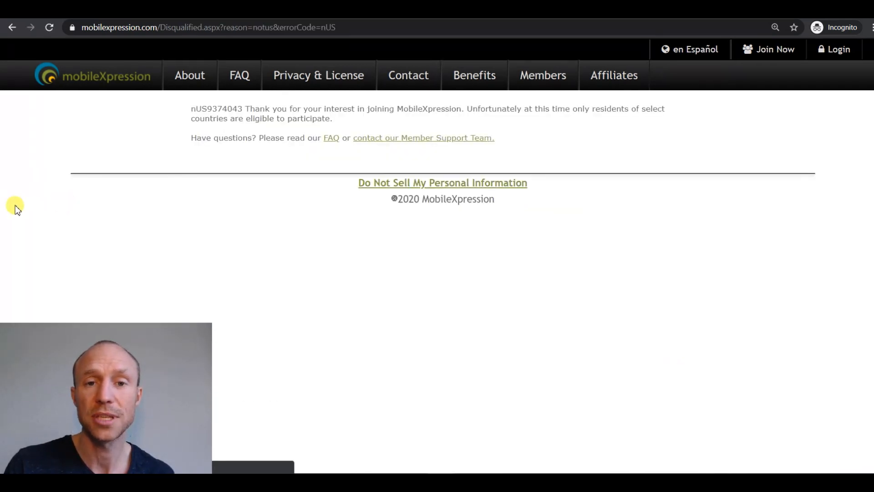
pyautogui.moveTo(10, 213)
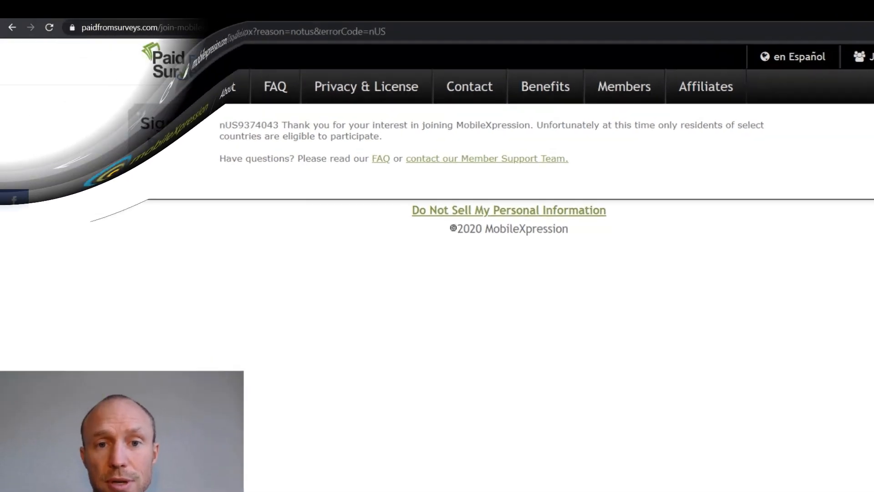
# Step: Browse PaidFromSurveys' Join MobileXpression page down through its supported location and device options
pyautogui.click(12, 27)
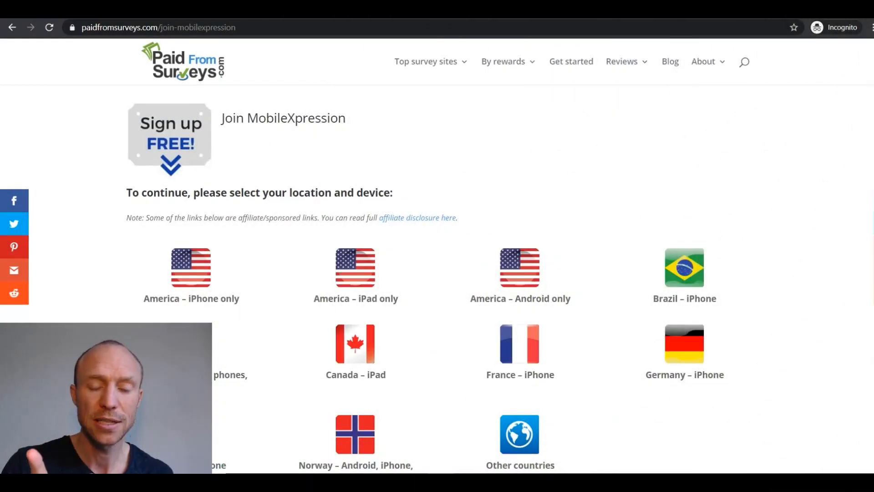
pyautogui.scroll(-3)
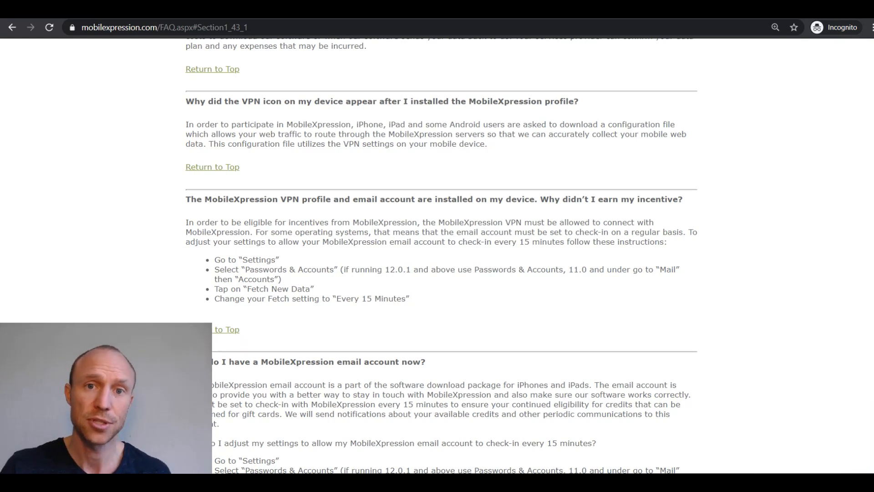
pyautogui.moveTo(203, 115)
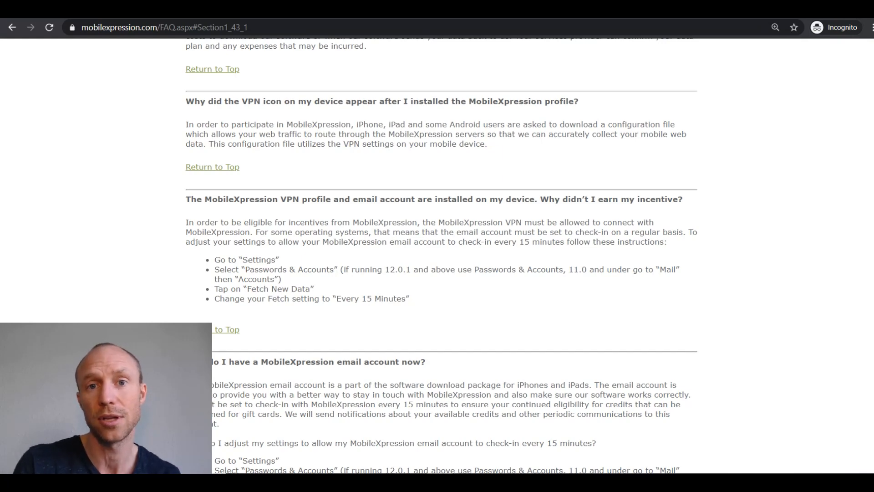
# Step: Review the Benefits page's gift card rewards, then return home via the mobileXpression logo
pyautogui.click(474, 75)
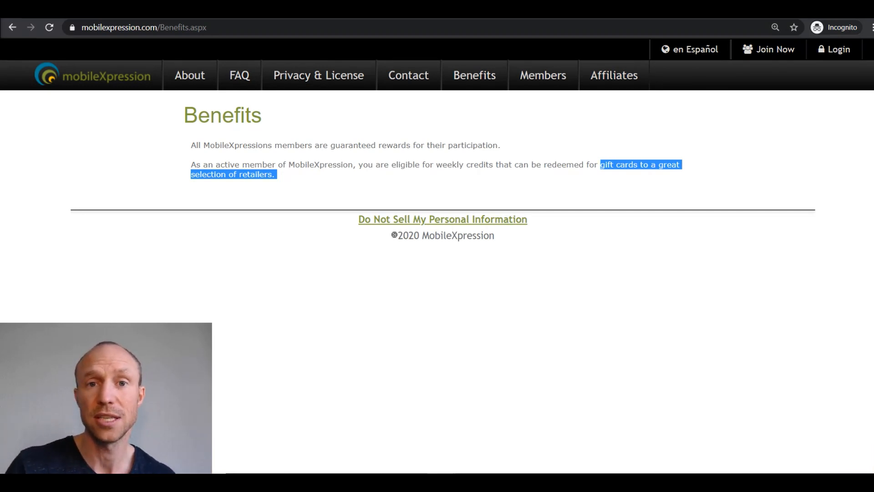
pyautogui.click(92, 75)
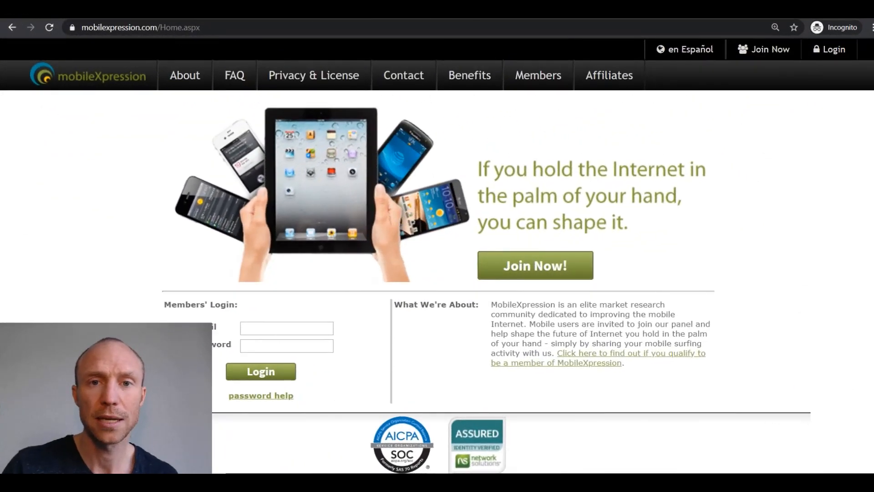